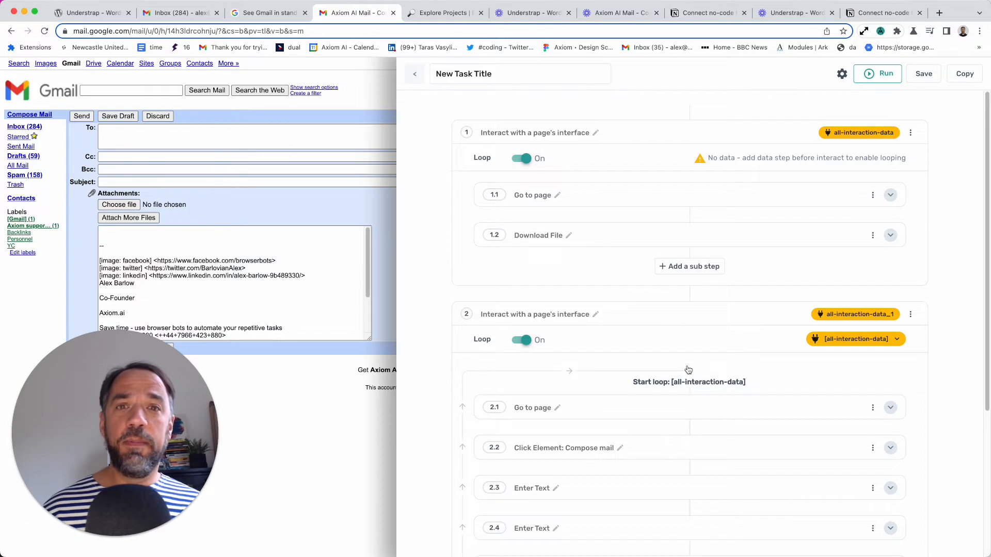
- Insert an 'Upload a file' sub-step after the message body entry (2.5), before Send
scroll(down, 3)
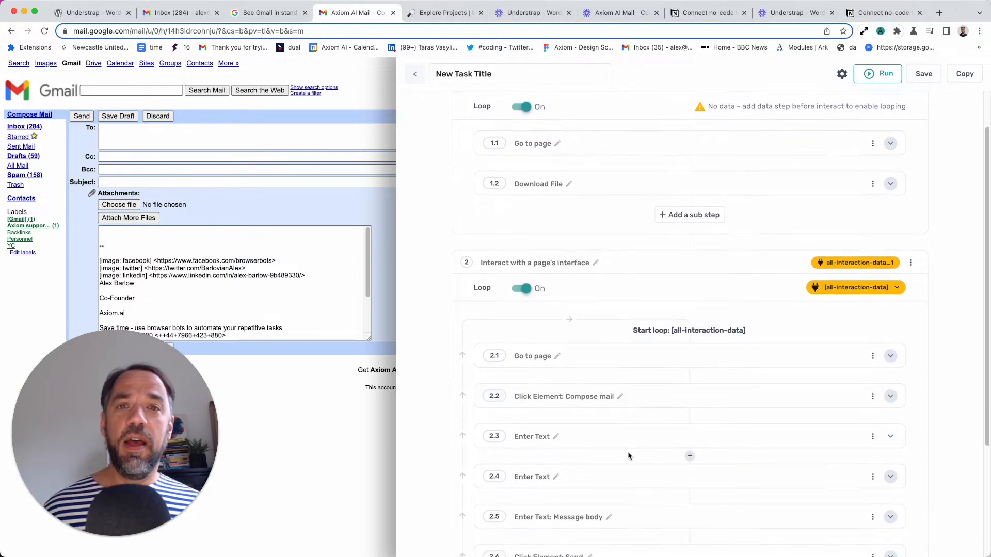
scroll(down, 3)
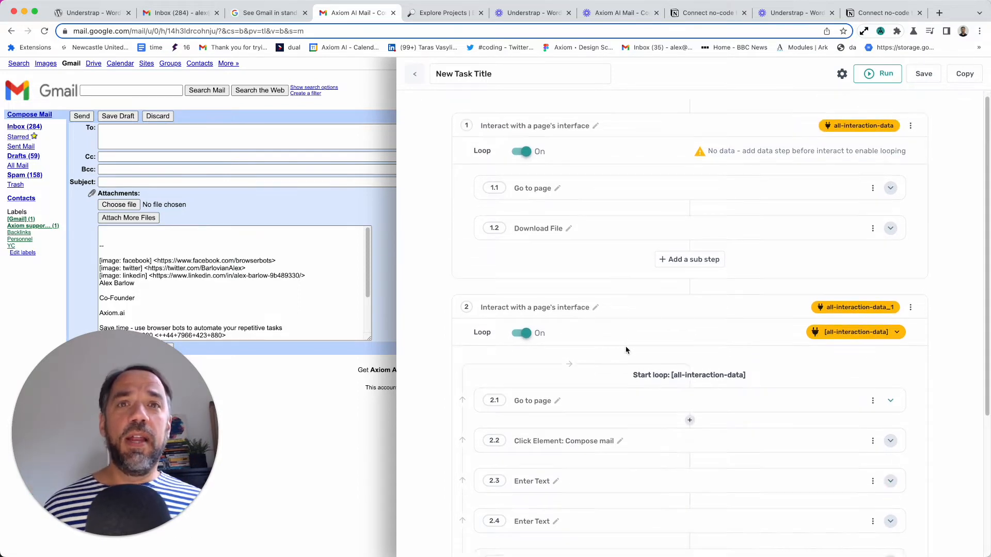
scroll(down, 3)
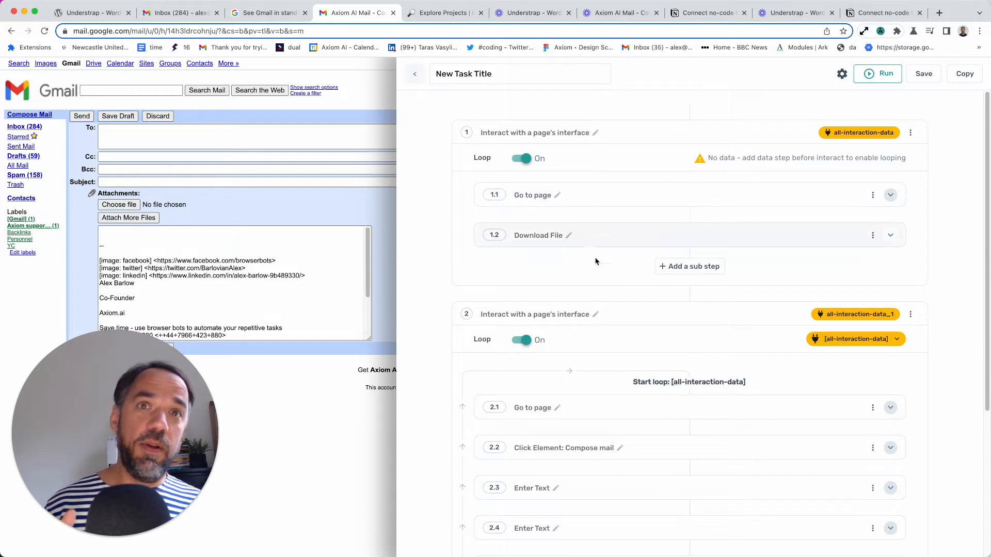
scroll(down, 3)
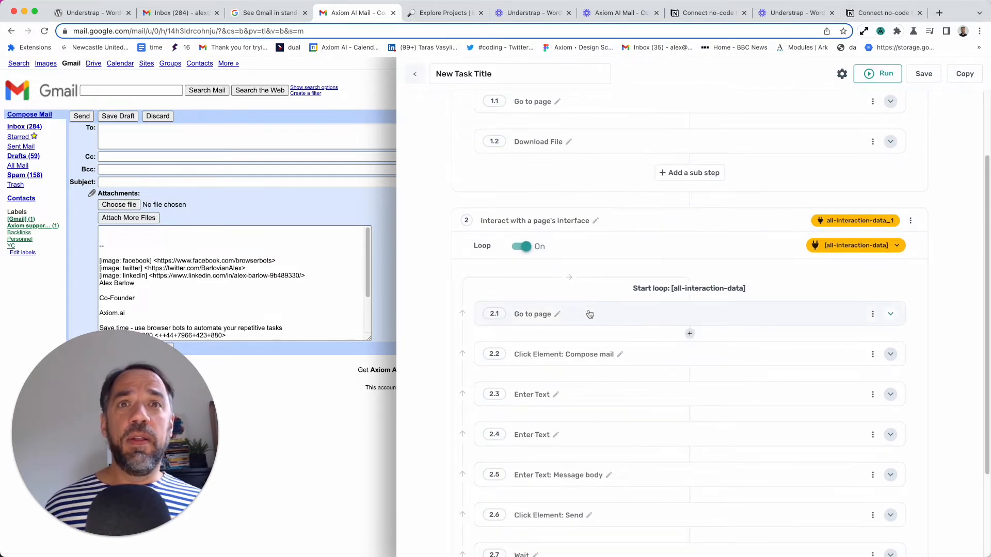
scroll(down, 3)
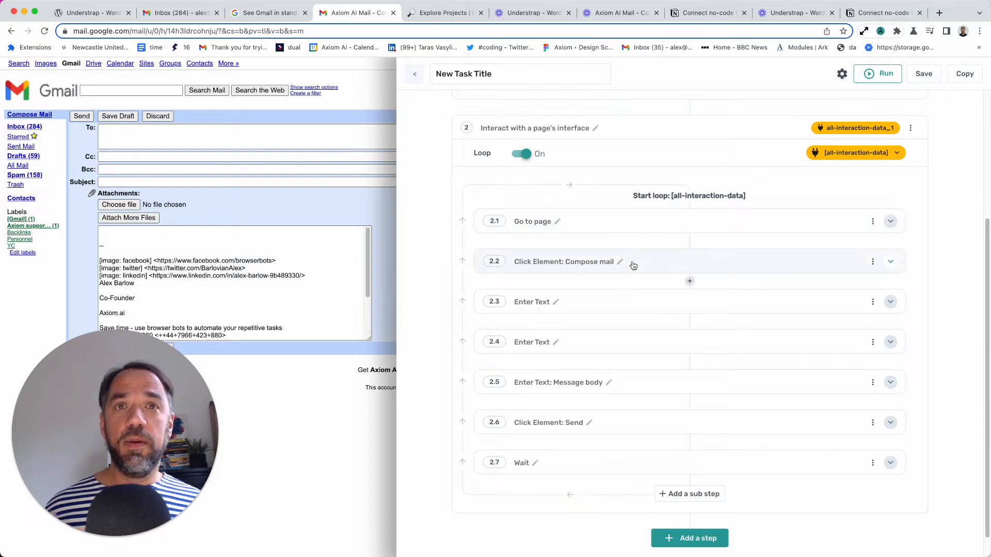
scroll(down, 3)
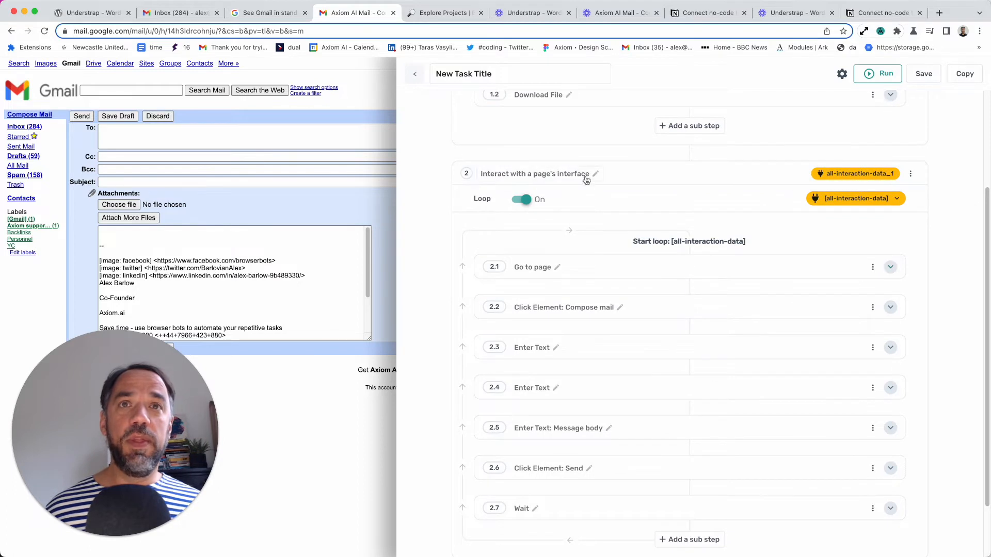
scroll(down, 3)
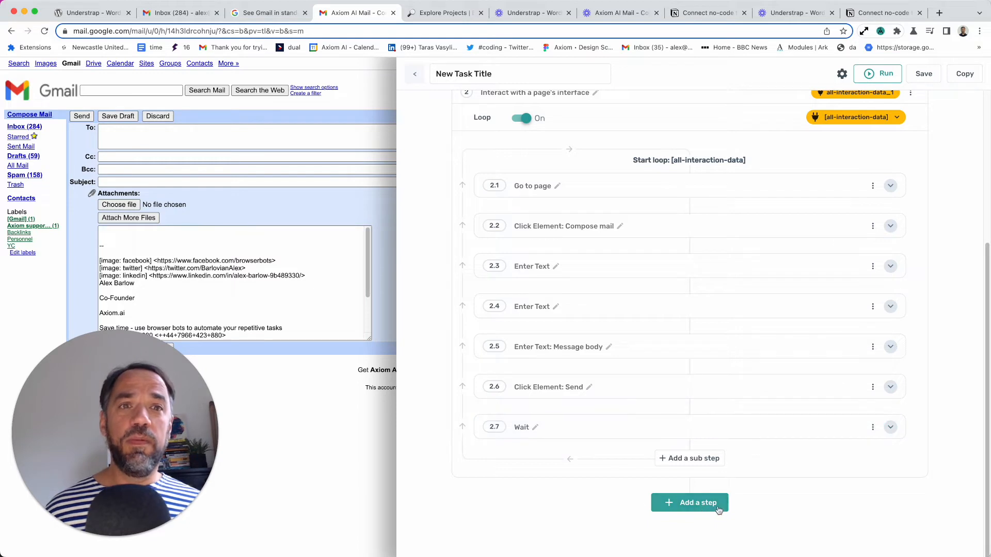
mouse_move(647, 469)
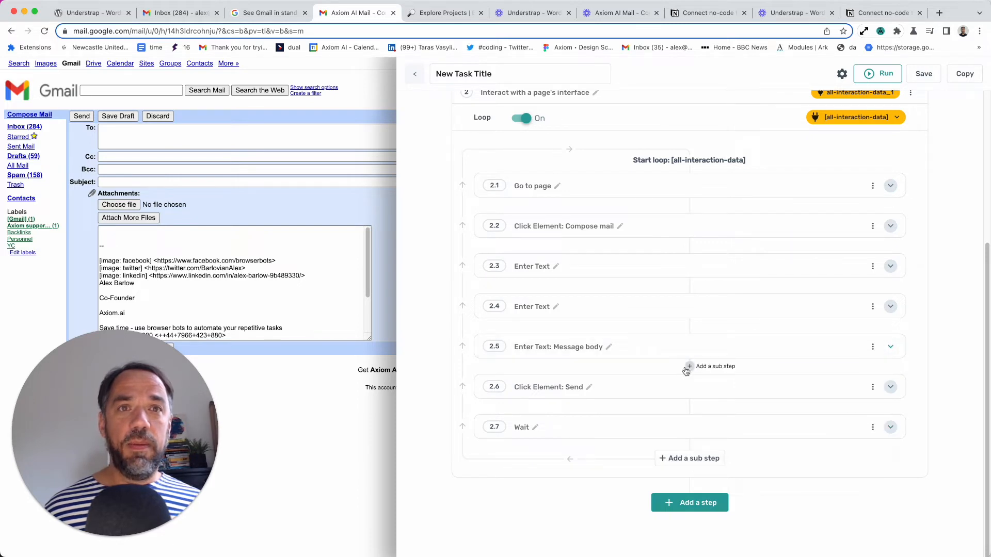
click(689, 366)
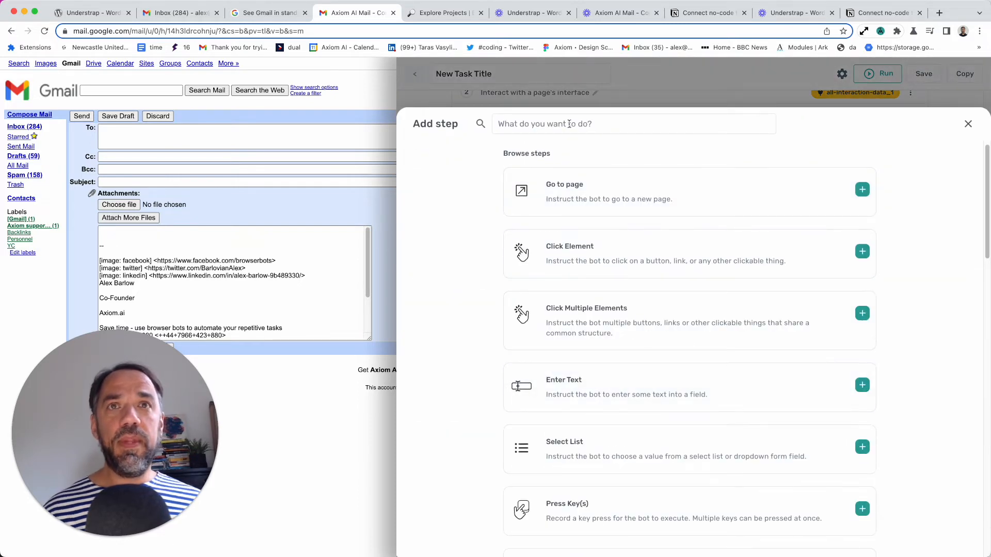
text(downlo)
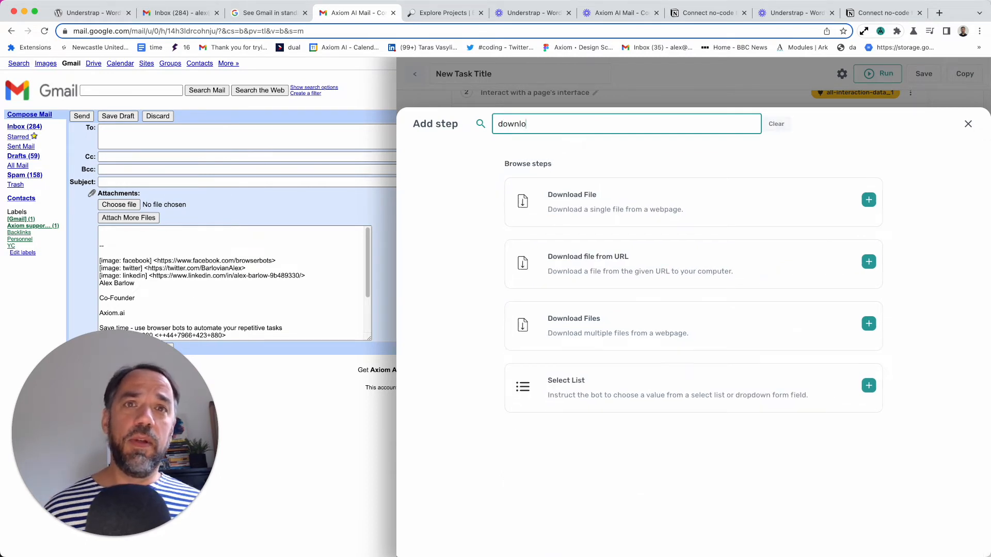
mouse_move(630, 216)
text(upload)
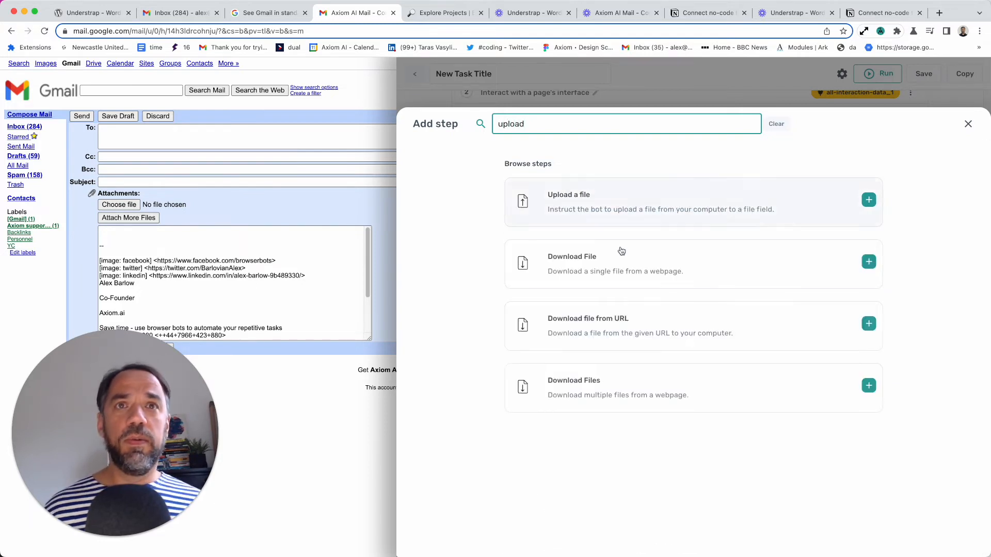
click(868, 200)
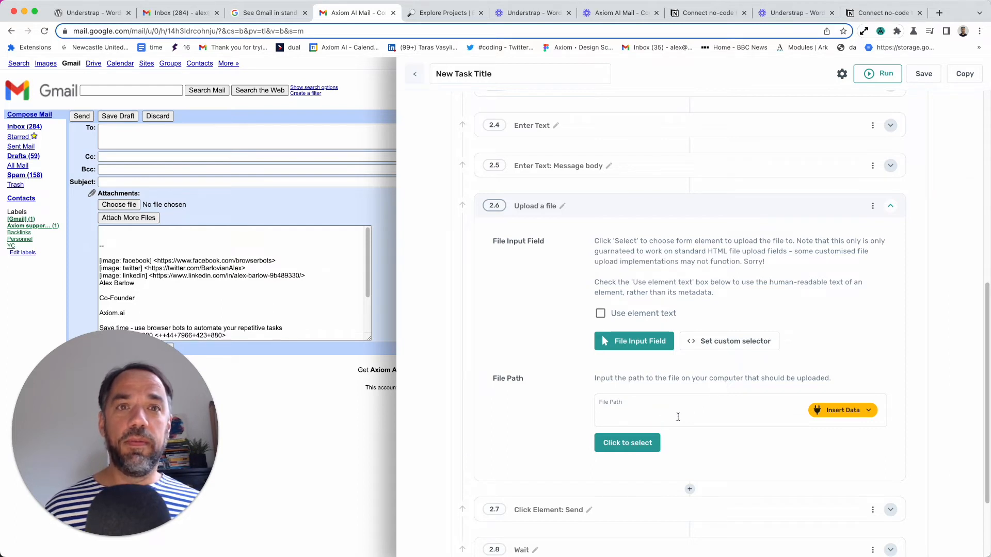
text(/a)
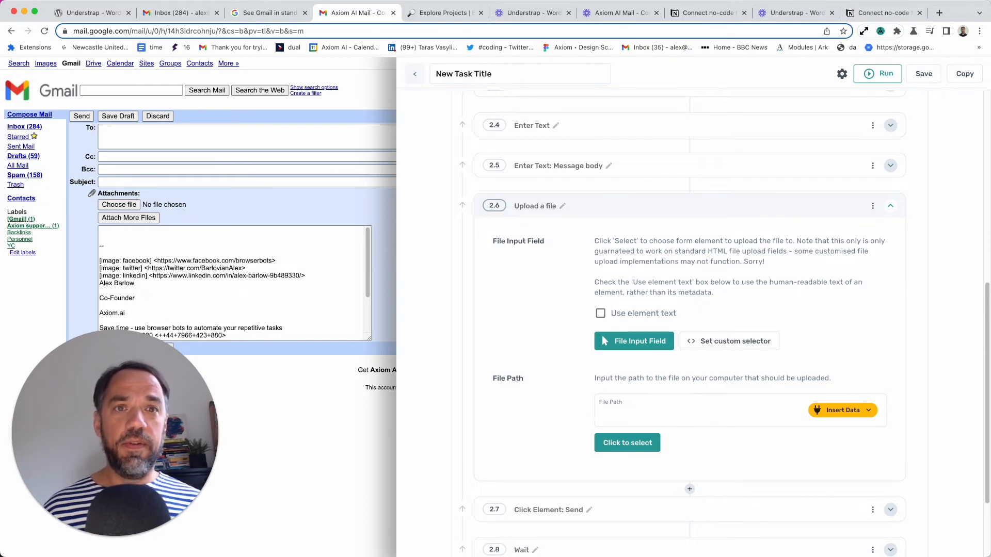
click(627, 442)
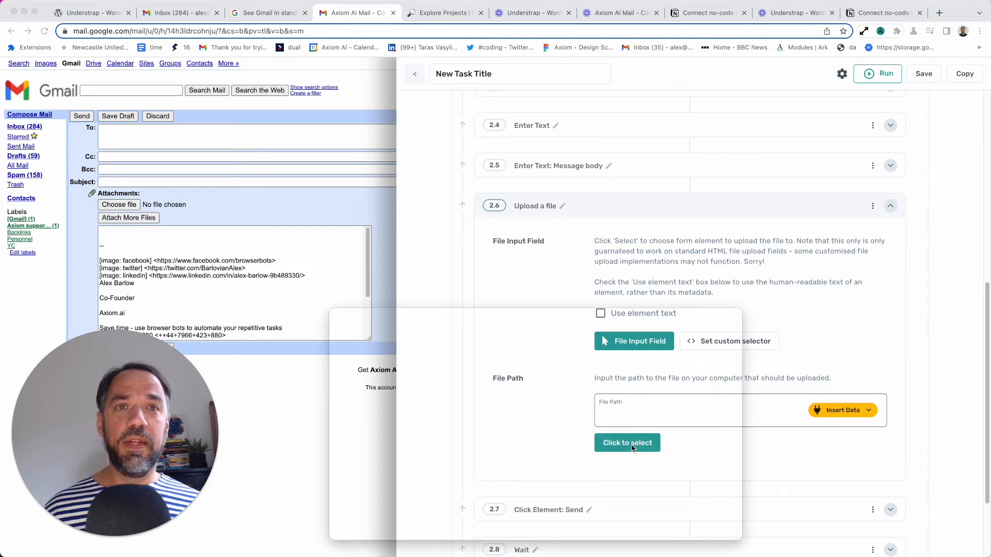
click(627, 442)
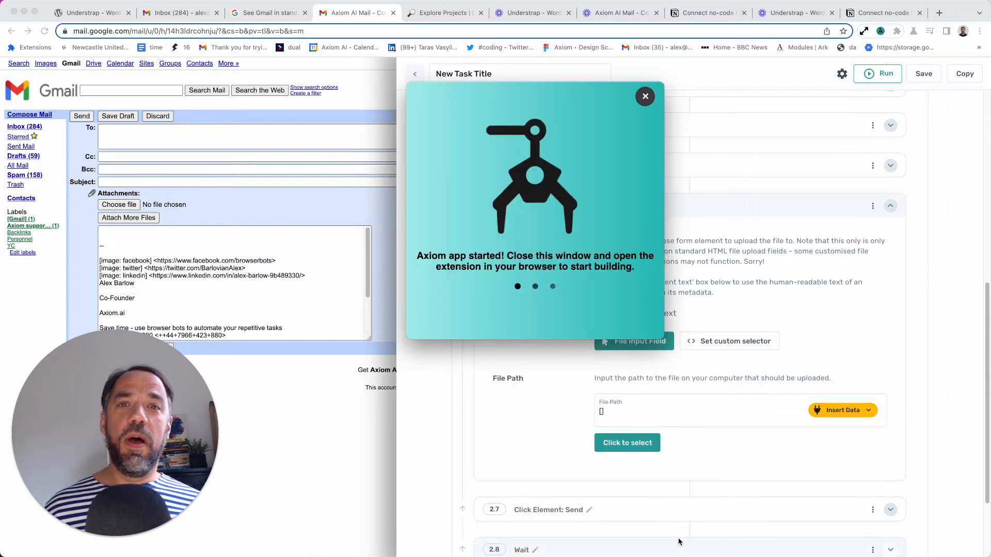
click(644, 96)
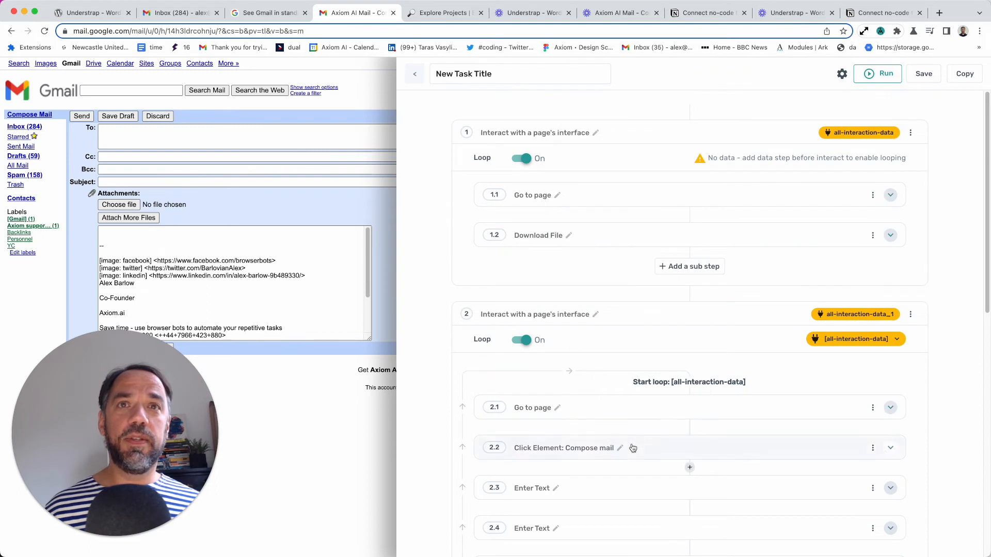
- Fill the upload file path with the loop's interaction data column and save
scroll(down, 3)
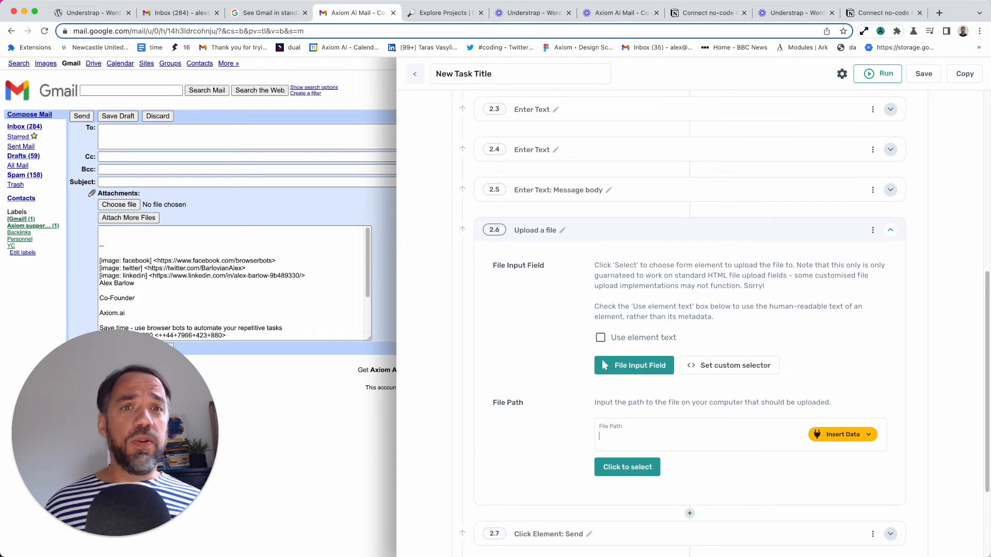
scroll(down, 3)
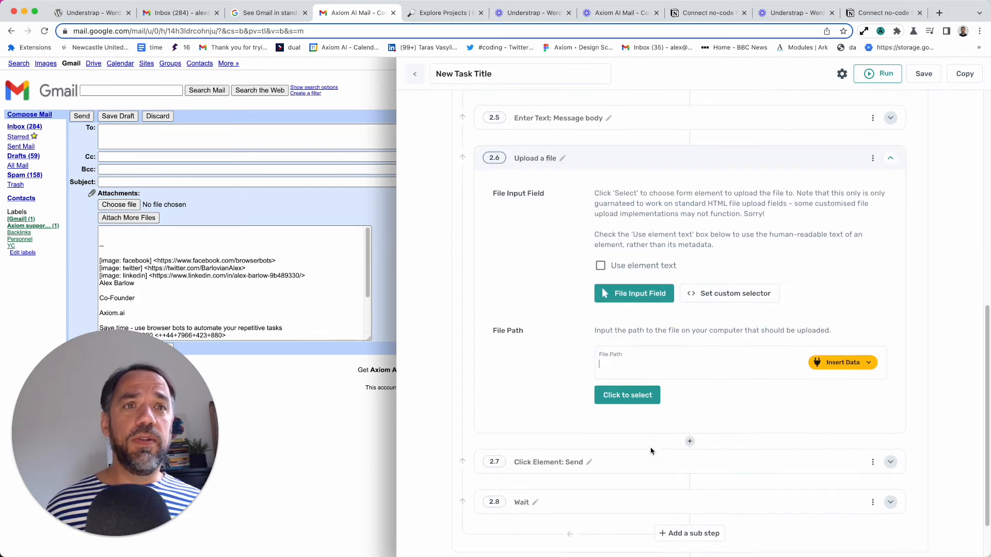
click(842, 362)
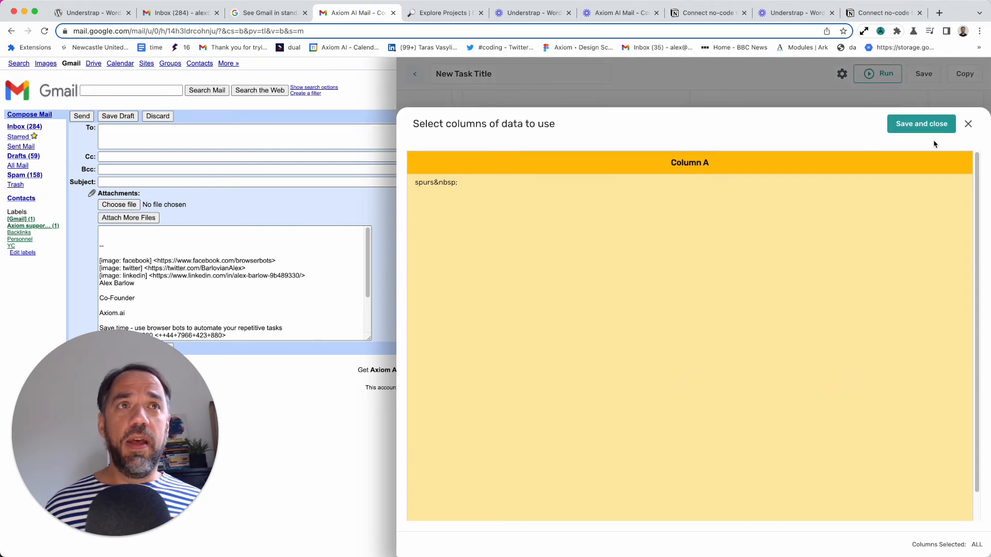
click(920, 123)
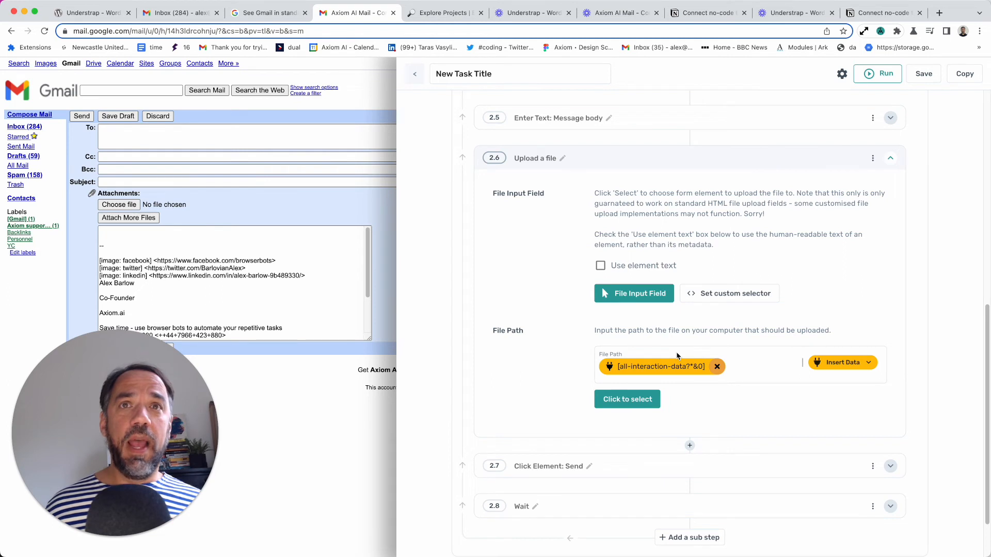
mouse_move(700, 386)
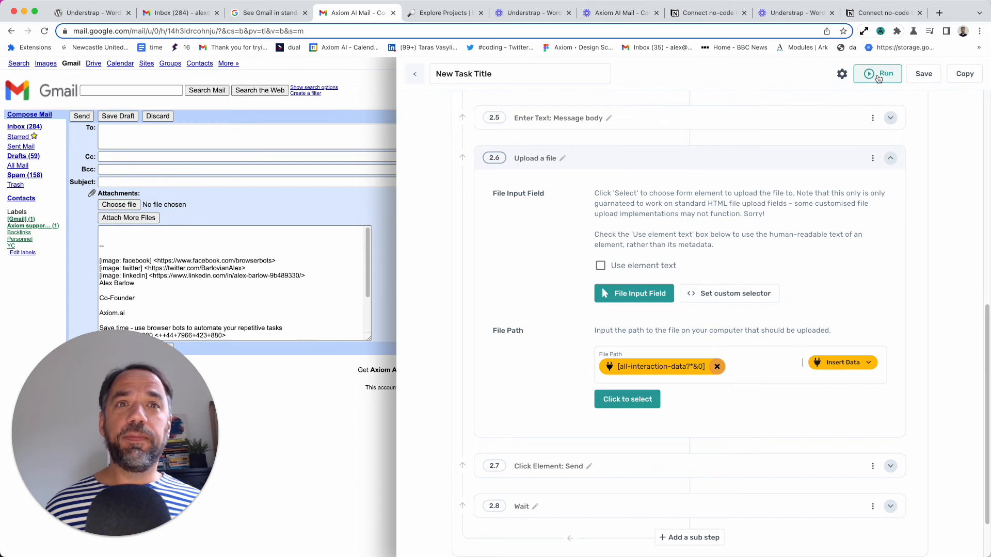
- Run the bot so a controlled browser opens on the Understrap theme page
click(886, 73)
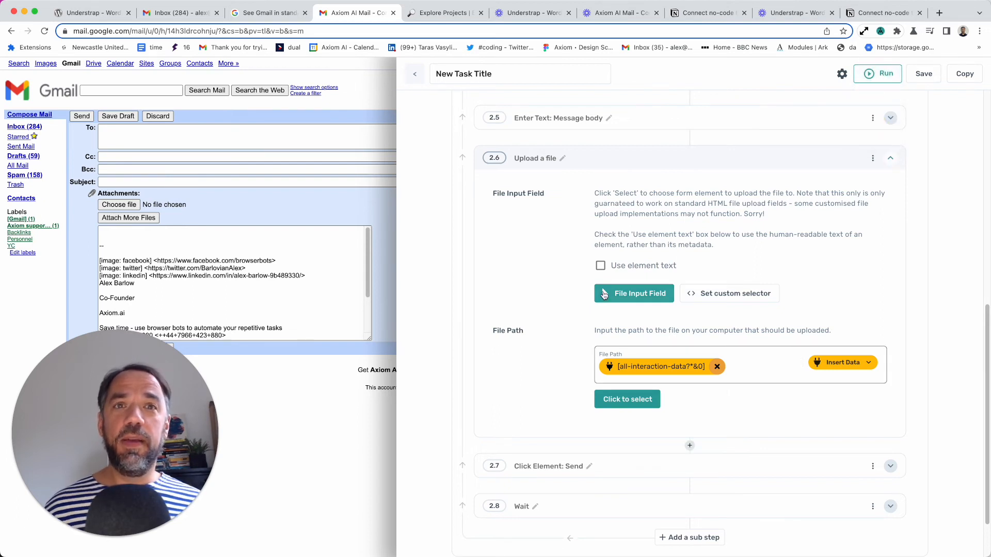
click(877, 73)
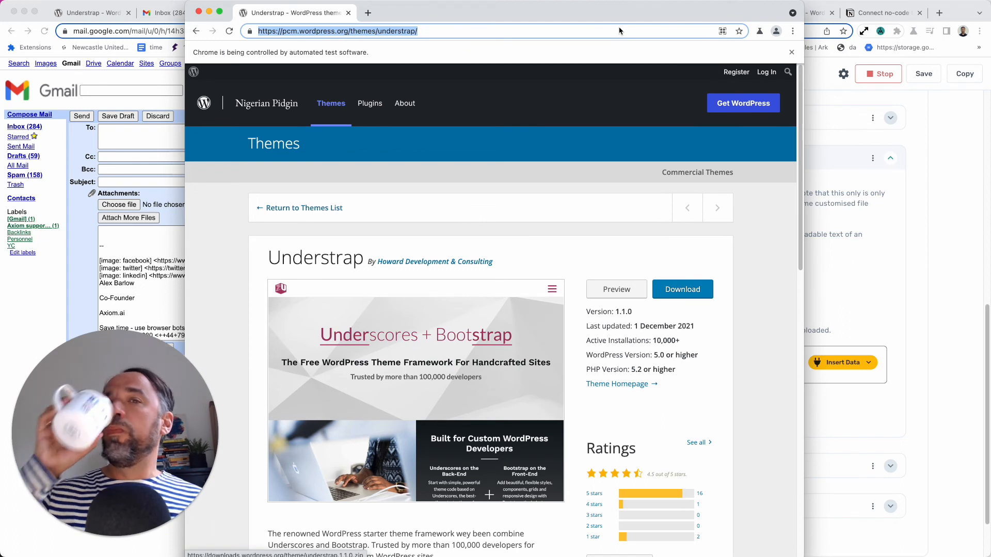
- Download understrap.1.1.0.zip from the Understrap page and move on to Gmail compose
click(682, 289)
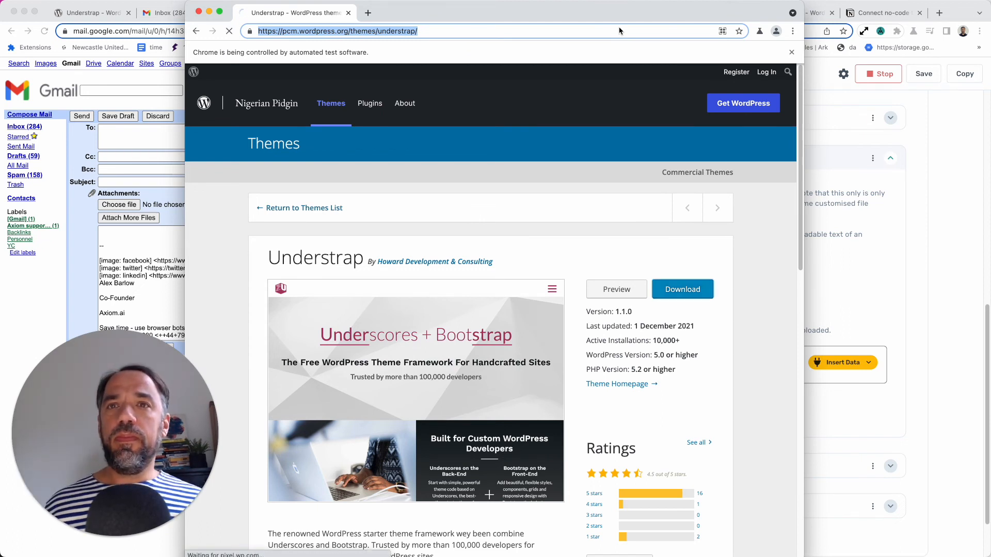
click(682, 288)
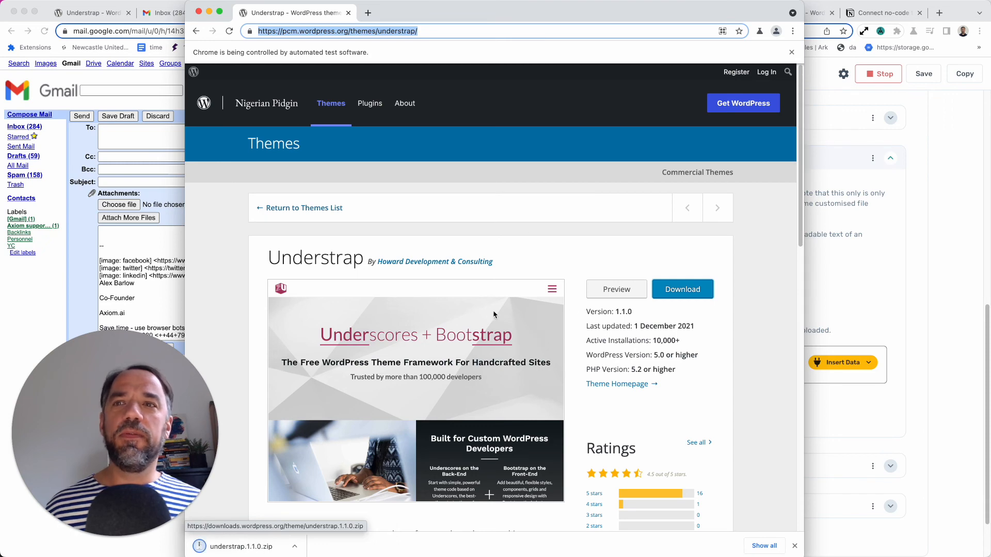
click(681, 288)
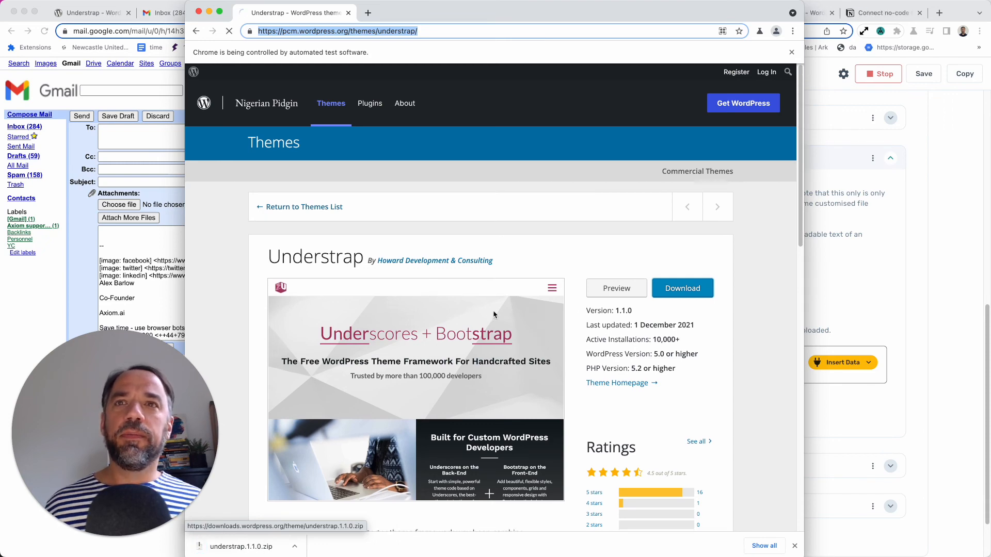
click(158, 12)
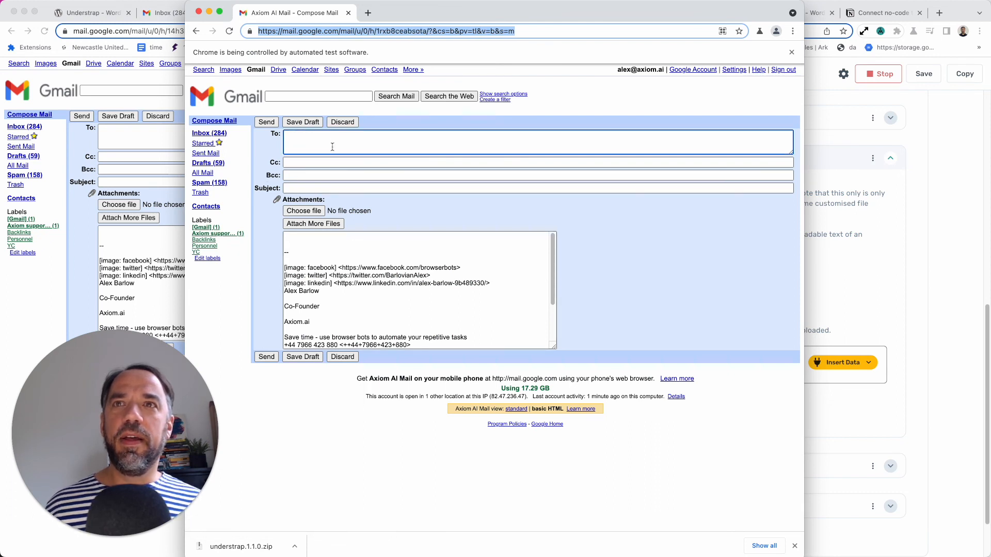
- Fill the Gmail compose form with subject 'Hello' and the attached zip, then send
text(Hello)
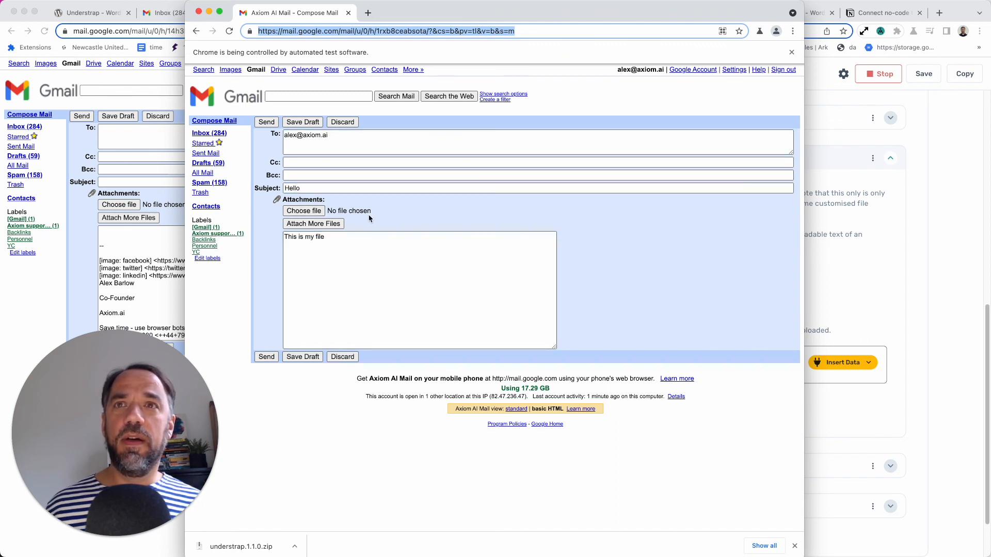
mouse_move(349, 210)
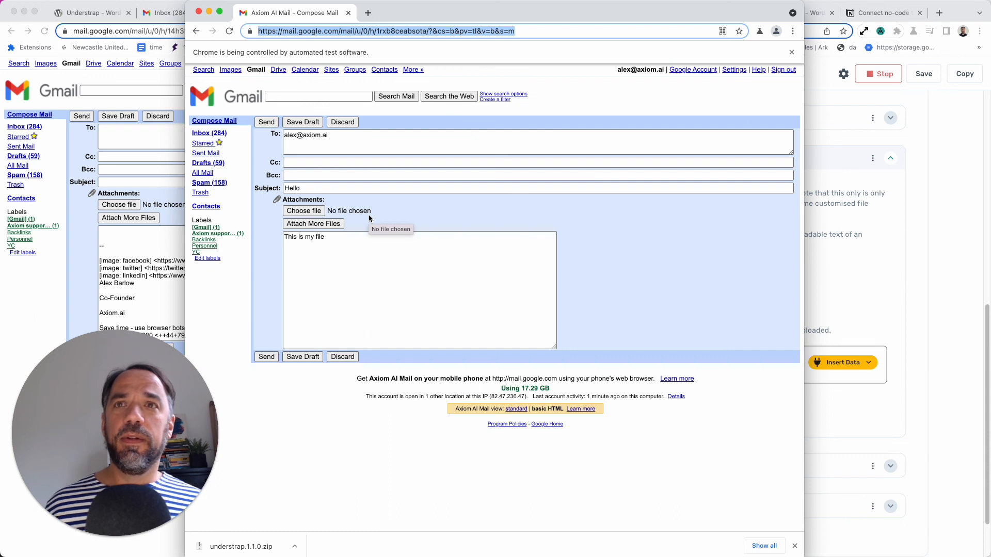
click(265, 357)
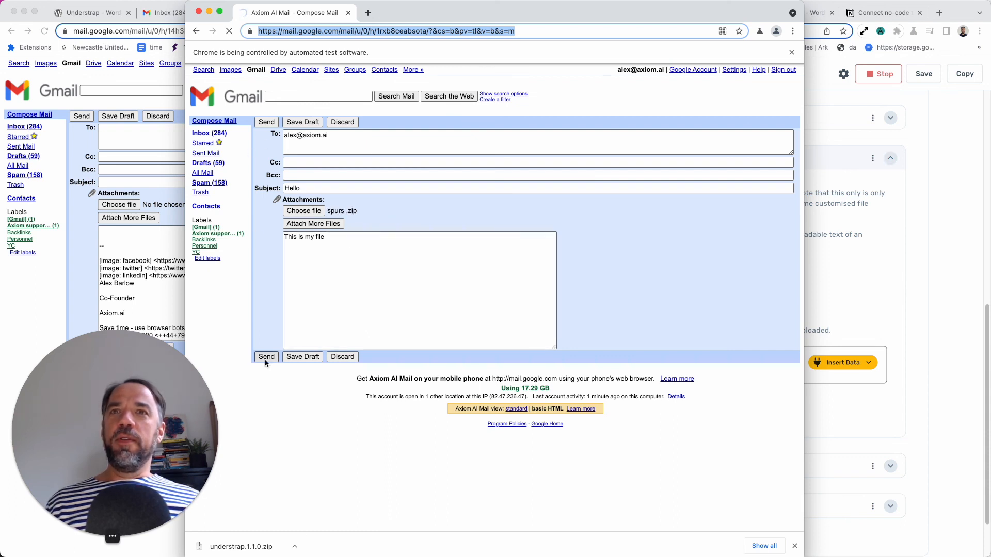